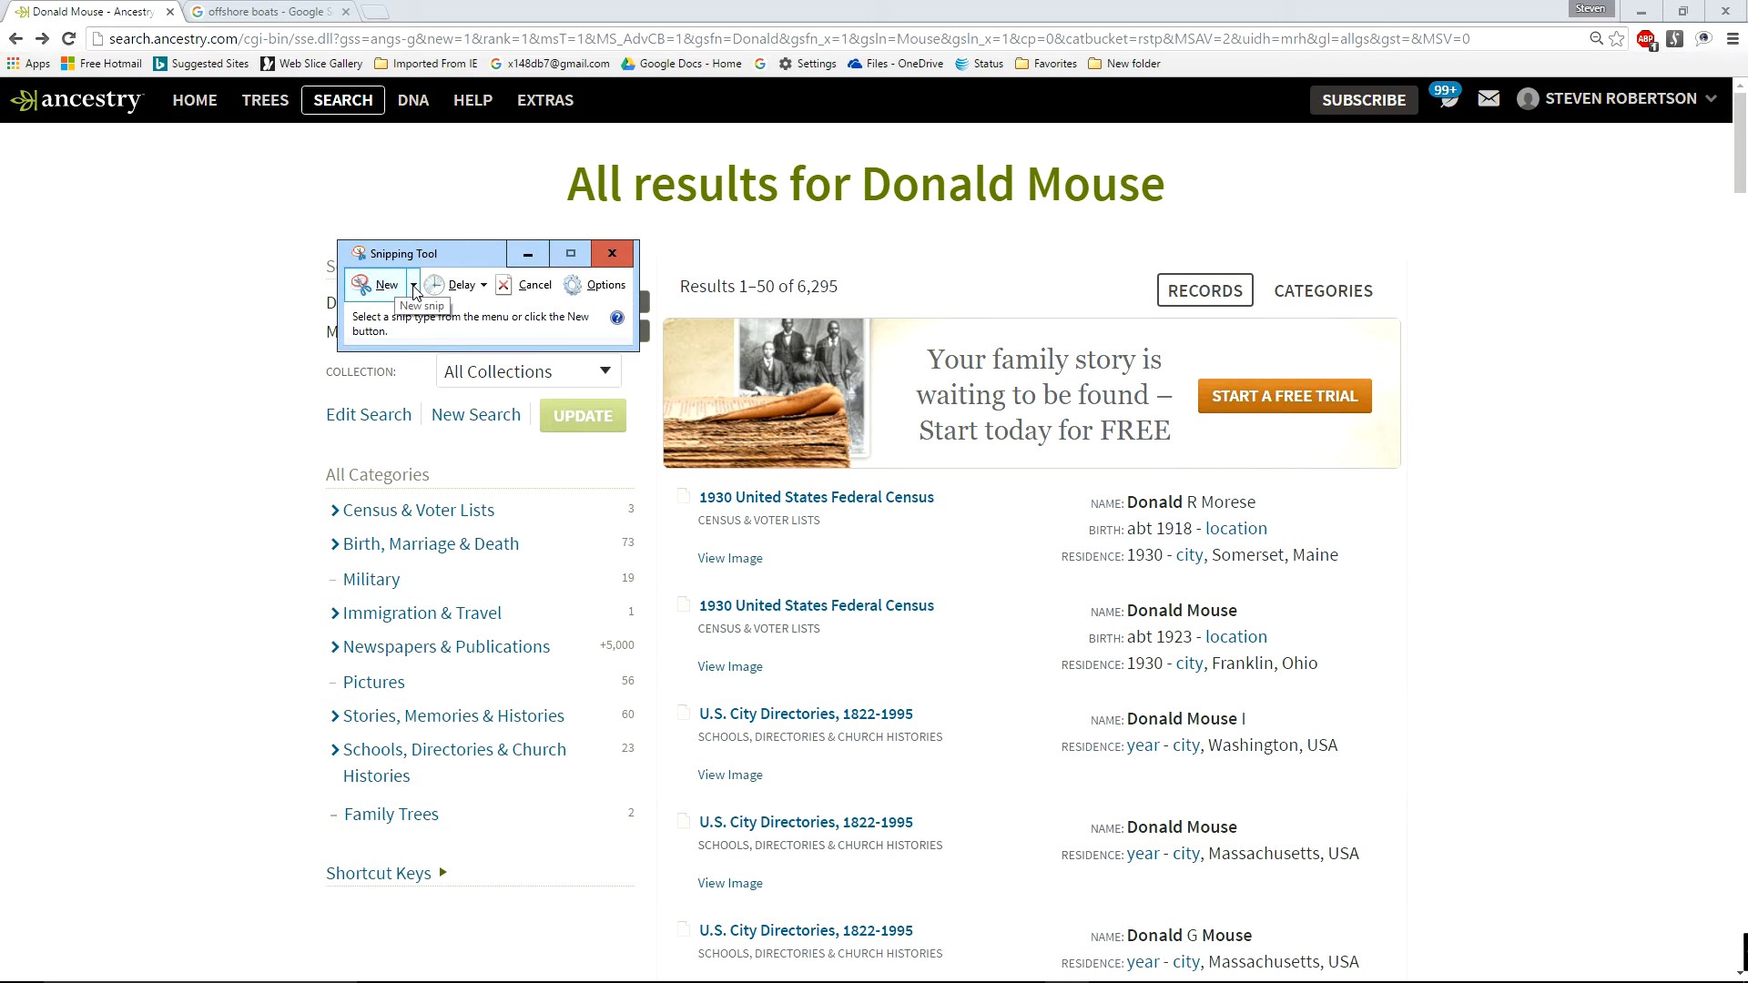
# Snip the family-photo banner and scribble red pen marks across it.
pyautogui.click(413, 284)
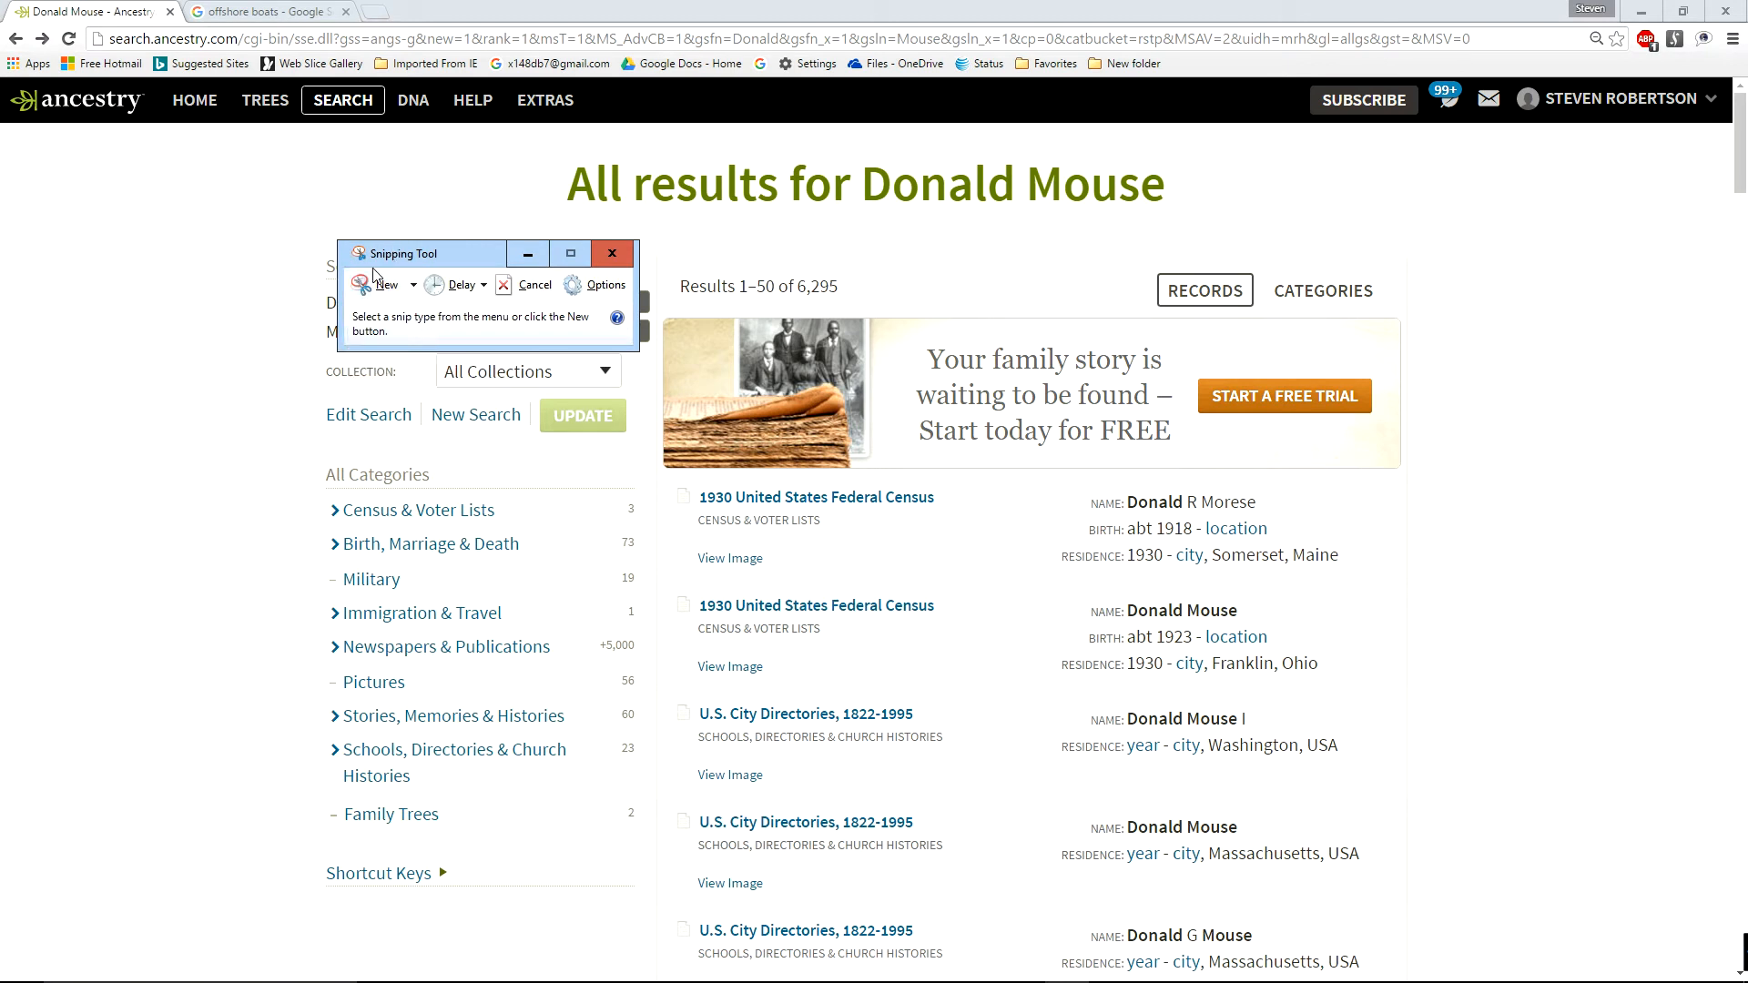
pyautogui.click(384, 284)
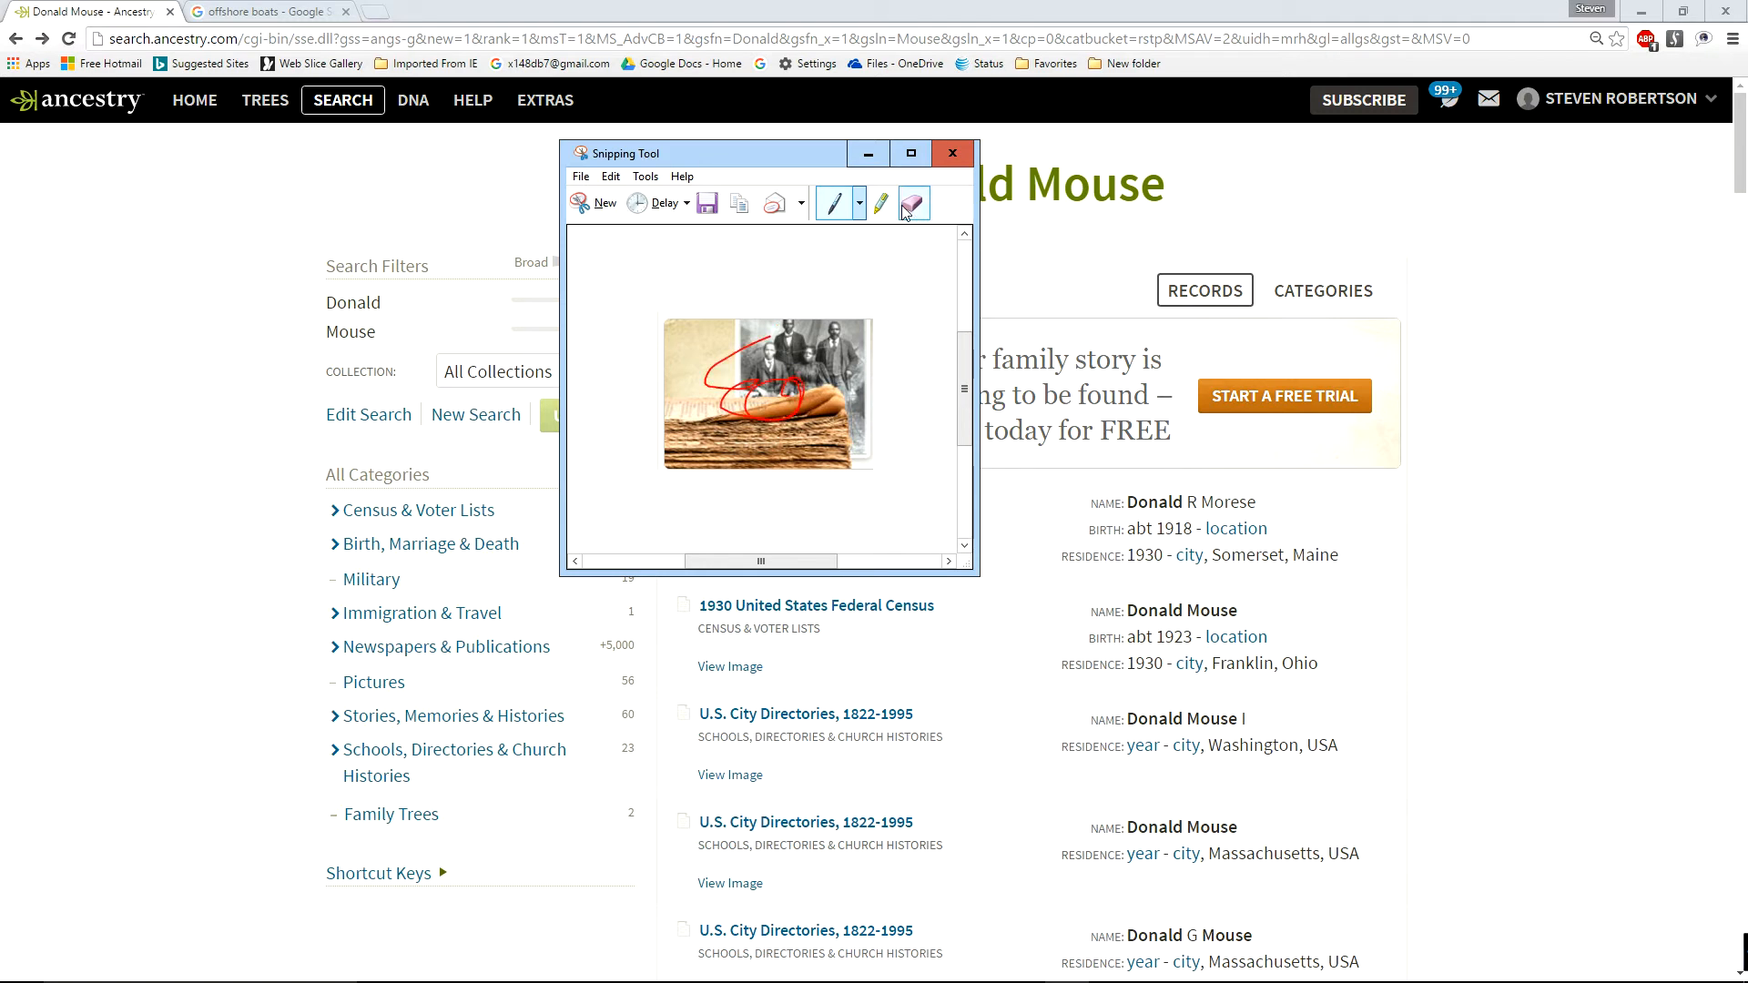
# Add yellow highlighter strokes over the marked-up banner snip.
pyautogui.click(912, 203)
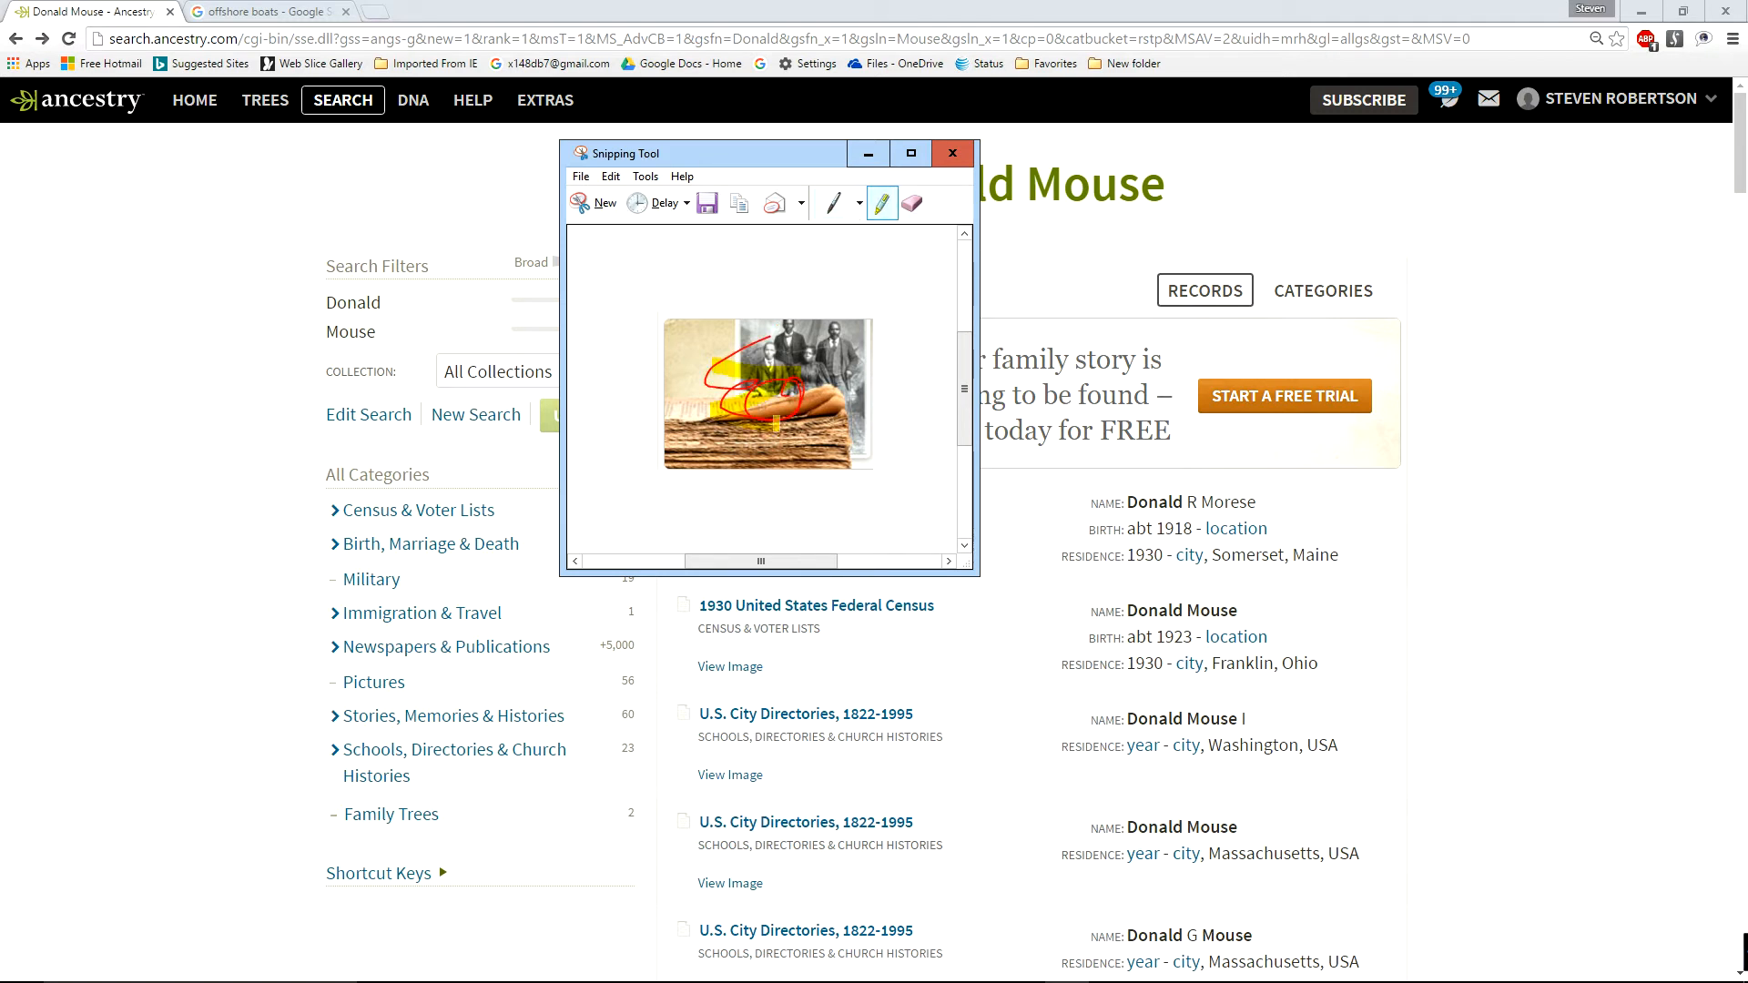
pyautogui.click(912, 203)
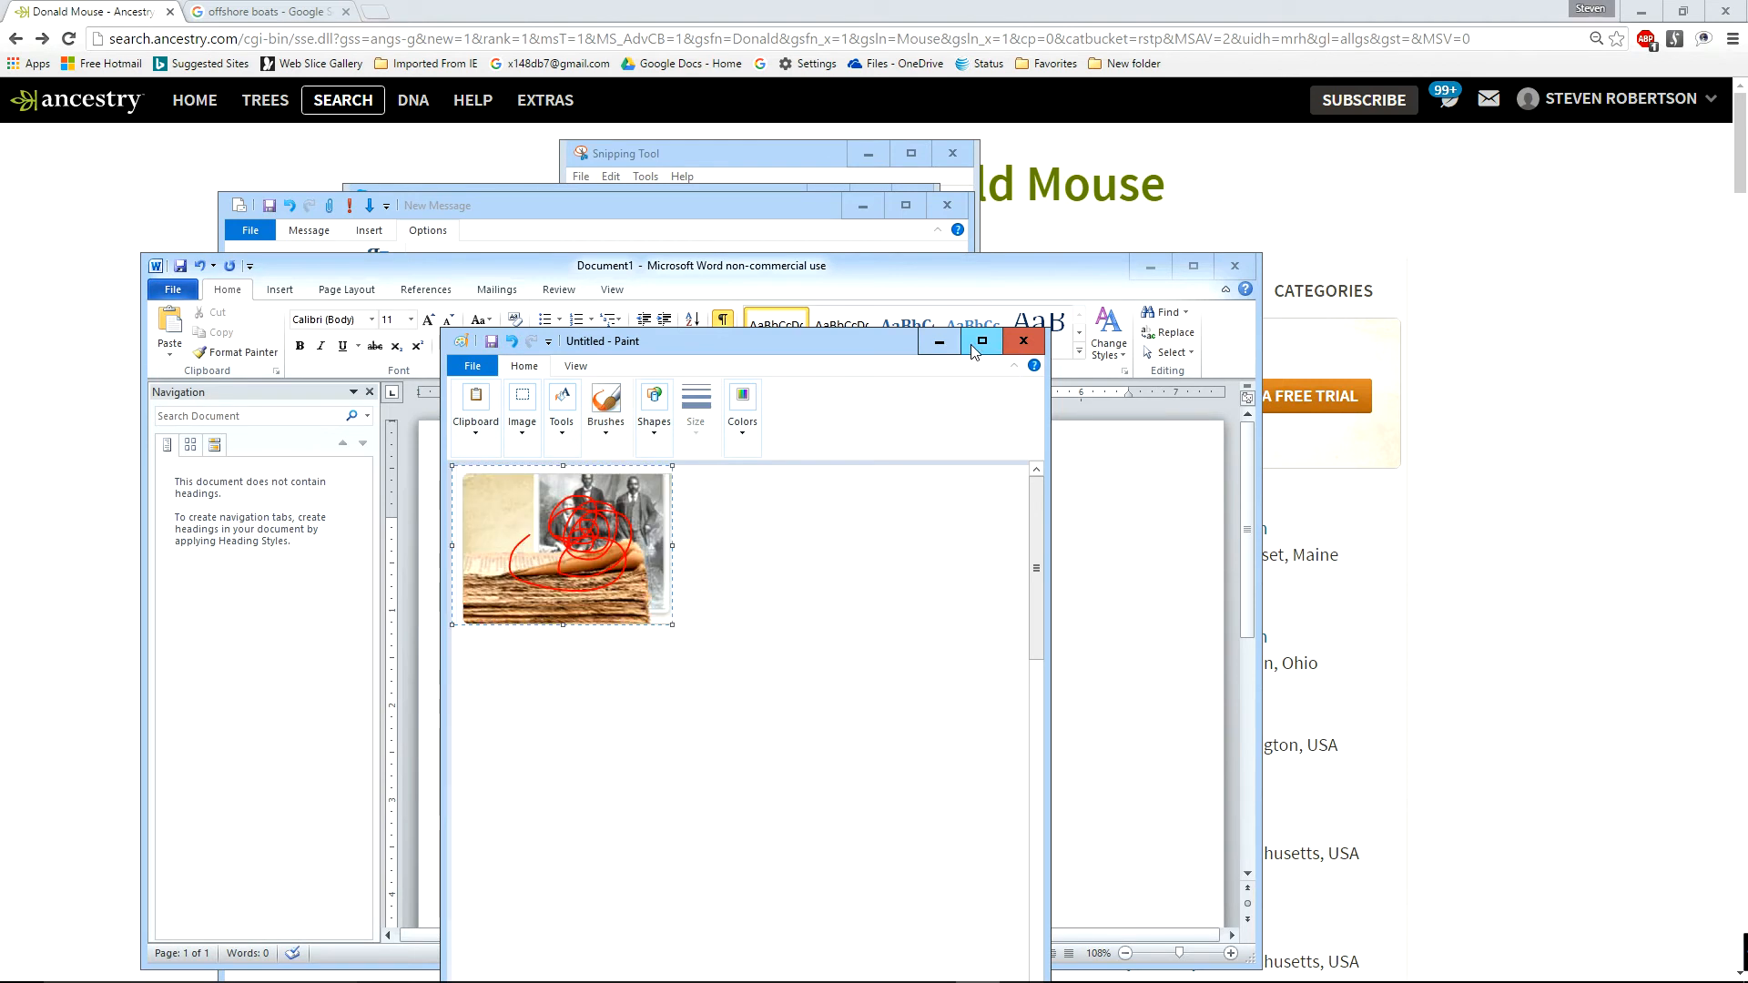
# Maximize the Paint window holding the pasted banner snip.
pyautogui.click(980, 341)
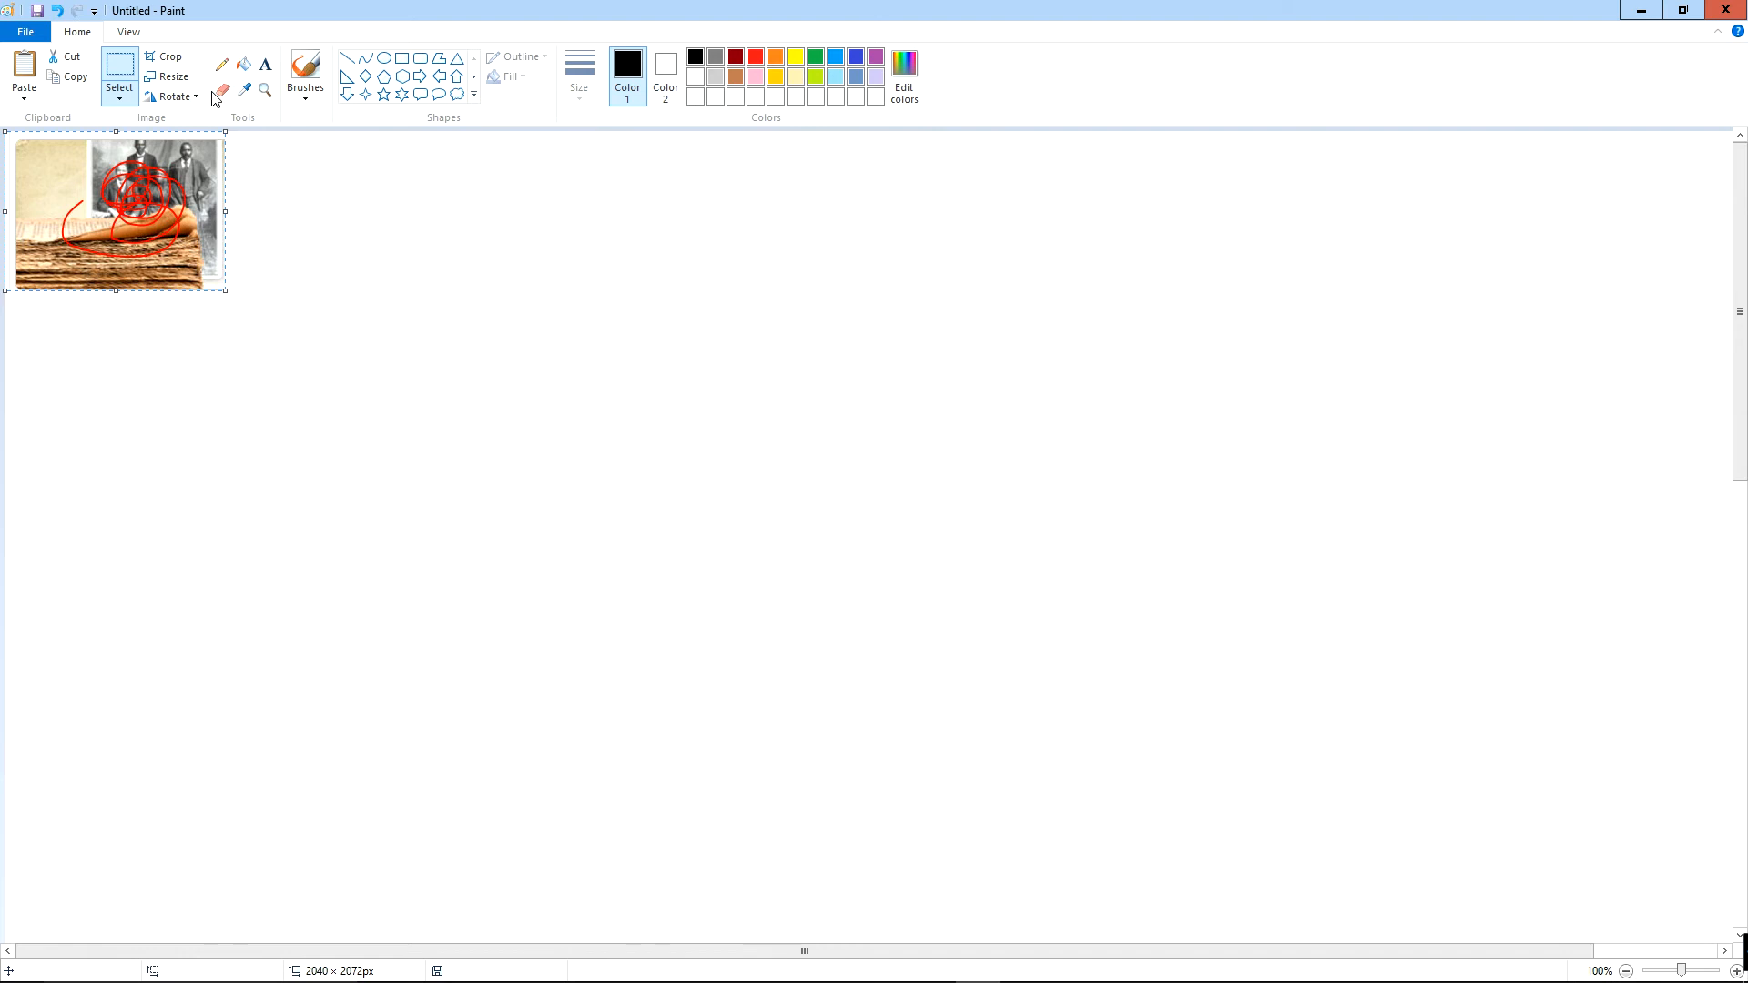
# Erase across the pasted capture, then close Paint choosing Don't Save.
pyautogui.moveTo(117, 212); pyautogui.dragTo(189, 289)
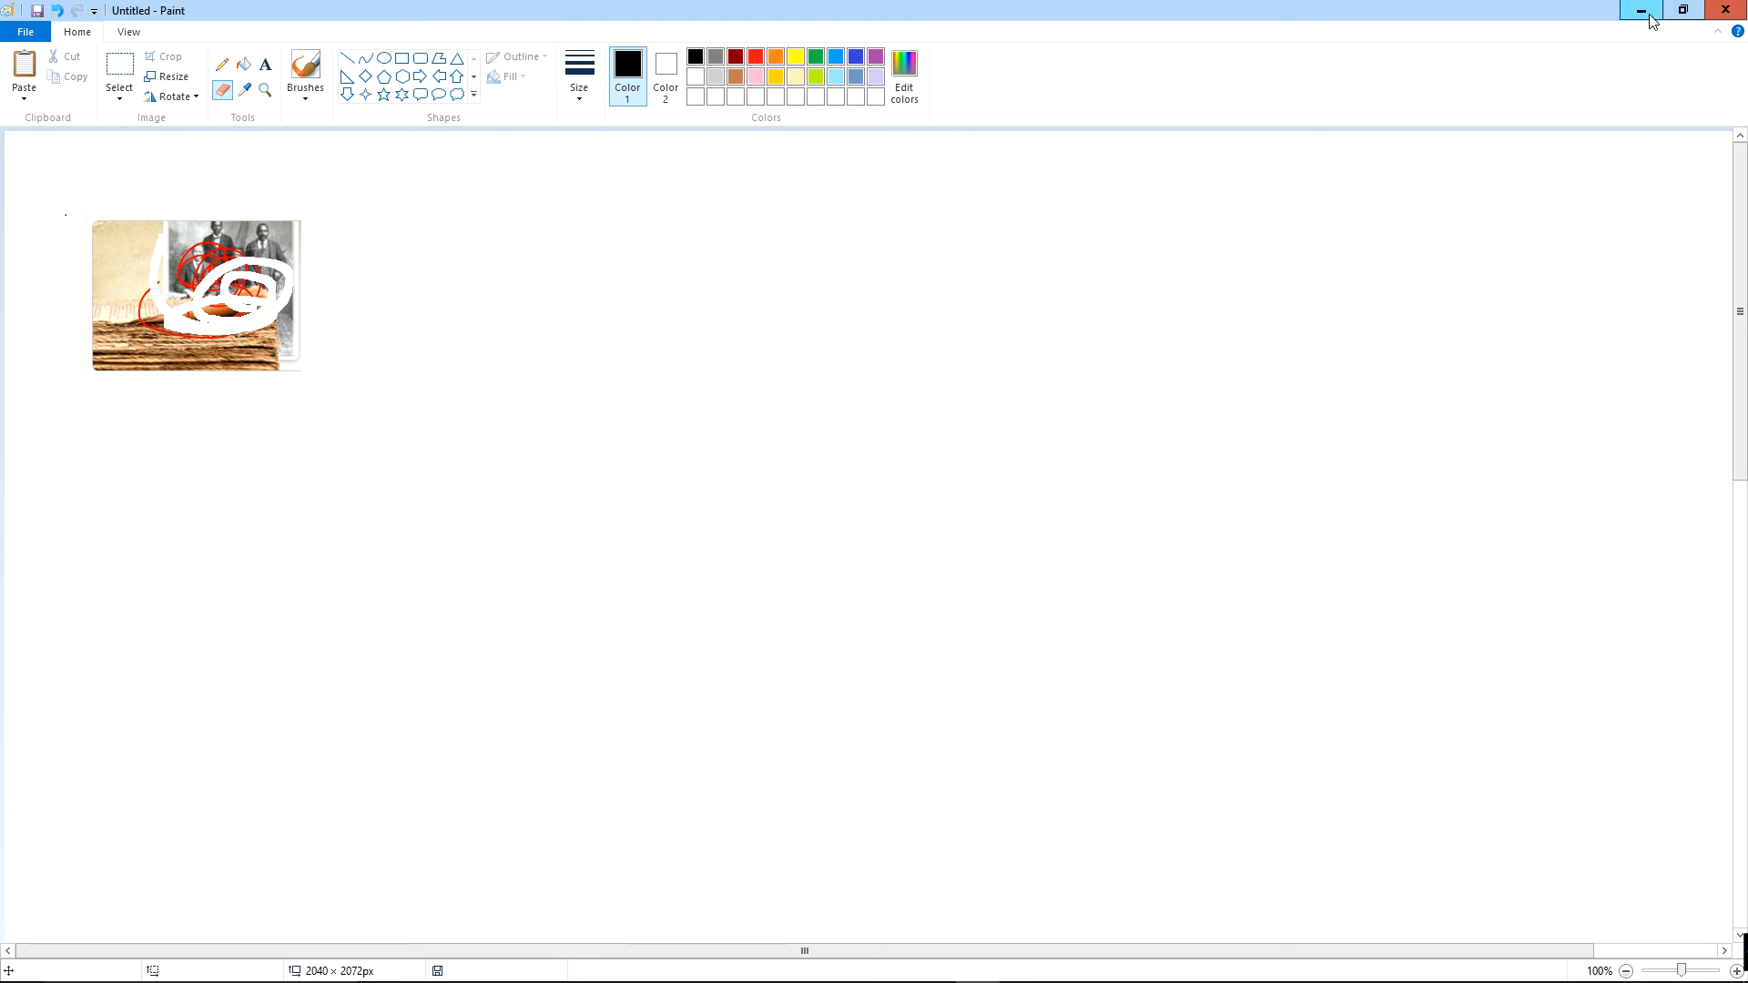
pyautogui.click(1724, 10)
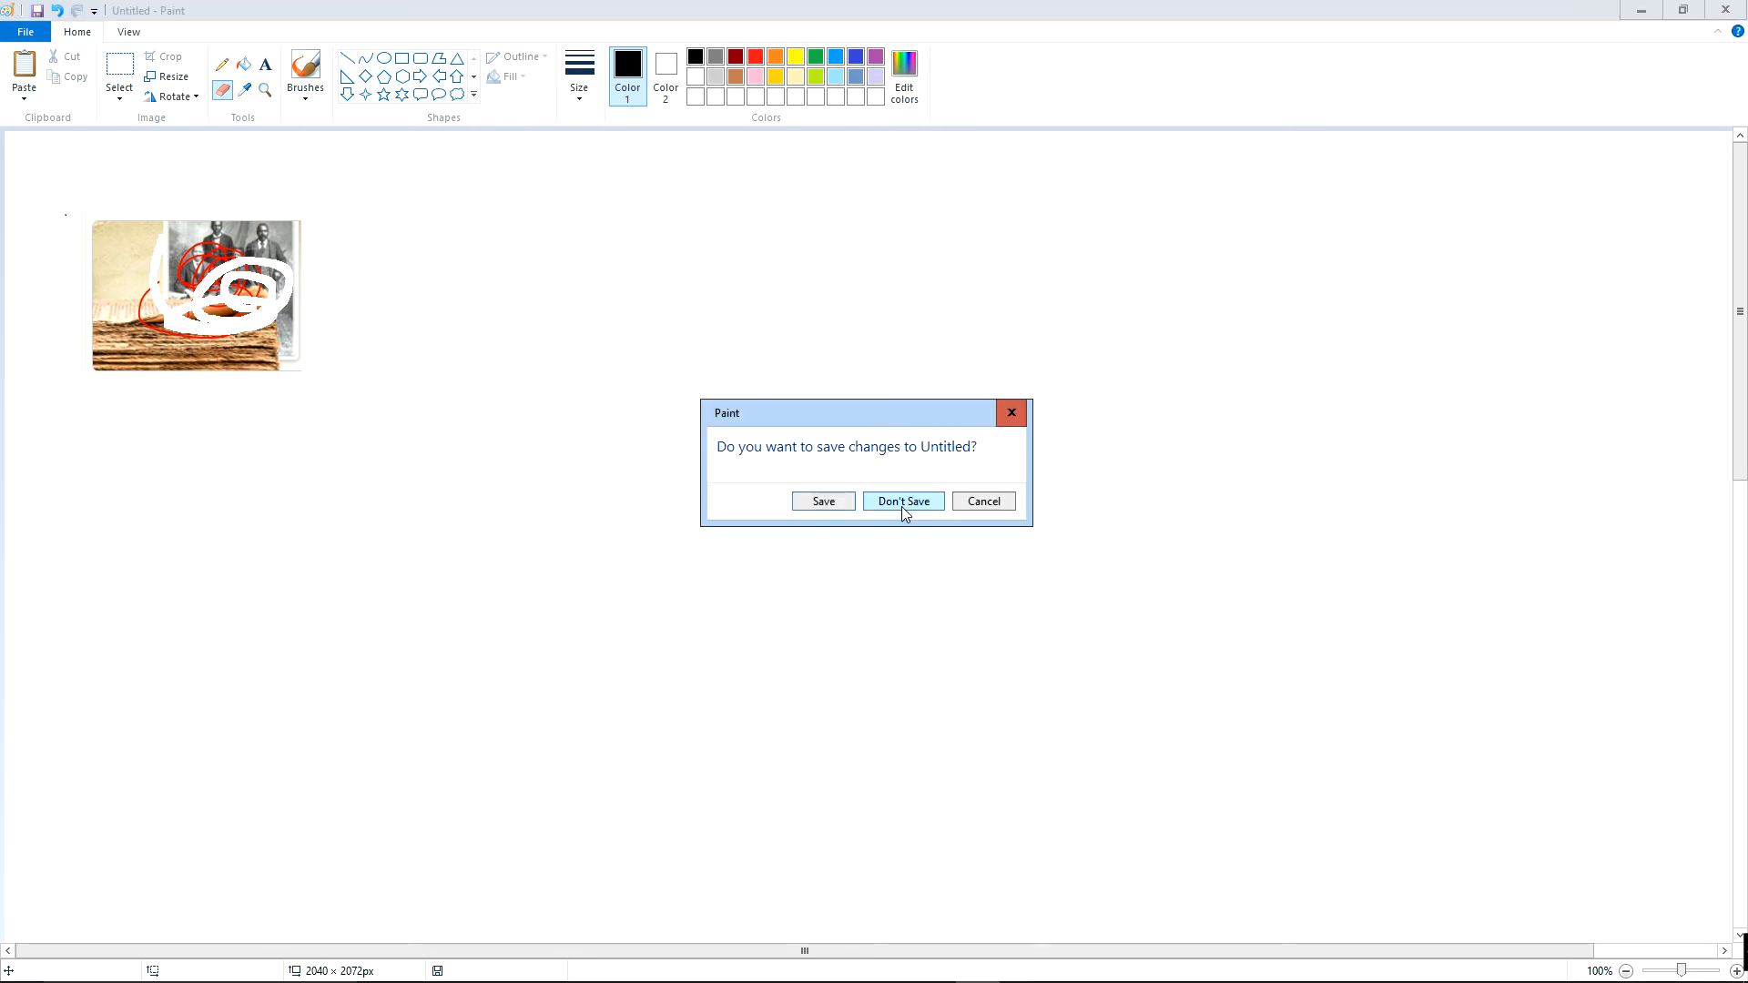
pyautogui.click(903, 501)
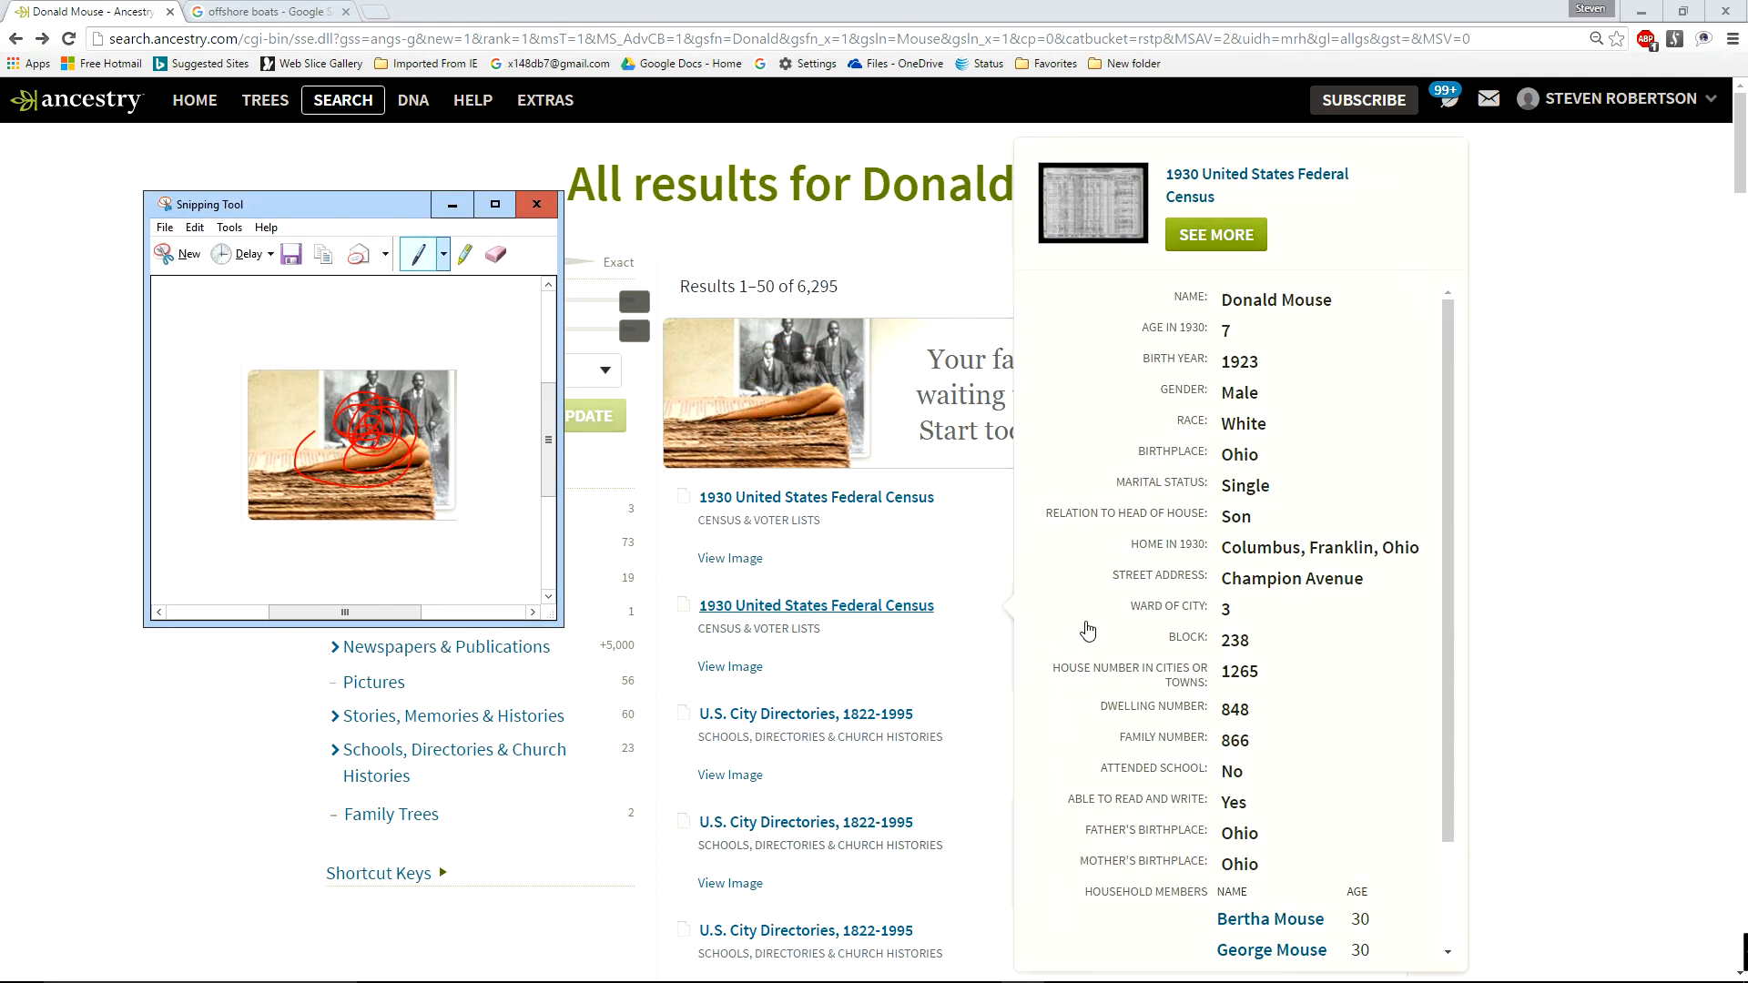
# Scroll the Donald Mouse results to the 1930 census, then start a new snip.
pyautogui.scroll(-3)
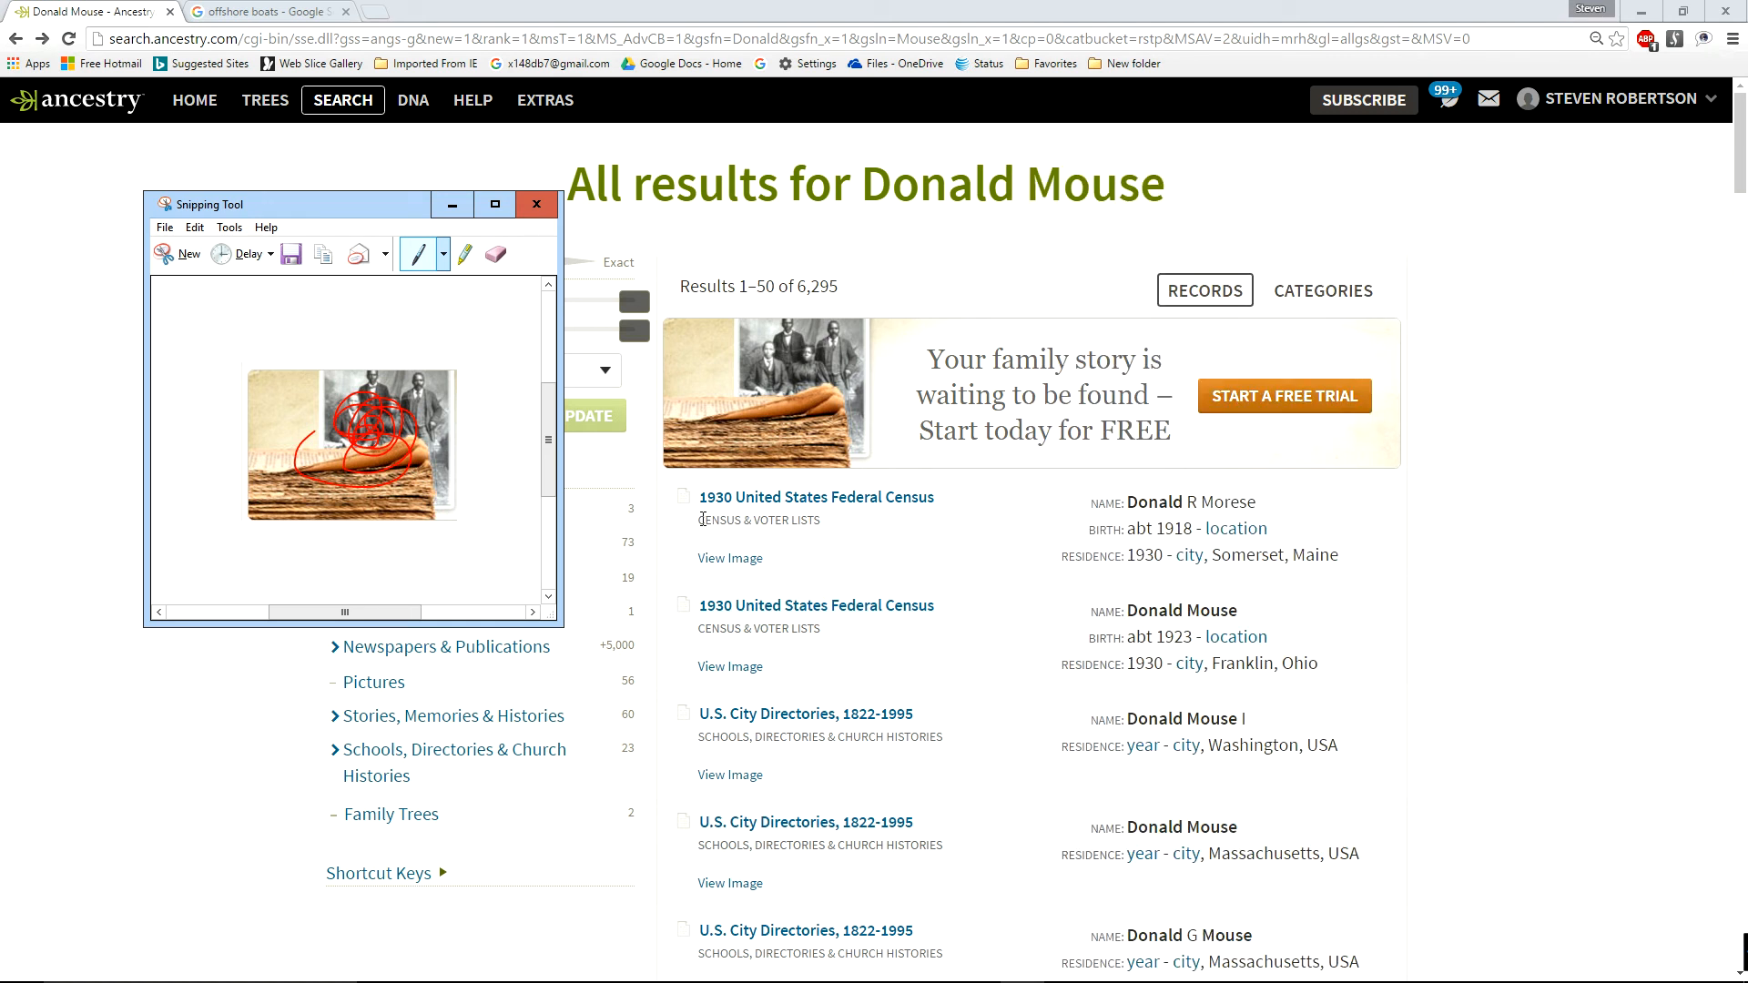
pyautogui.click(178, 253)
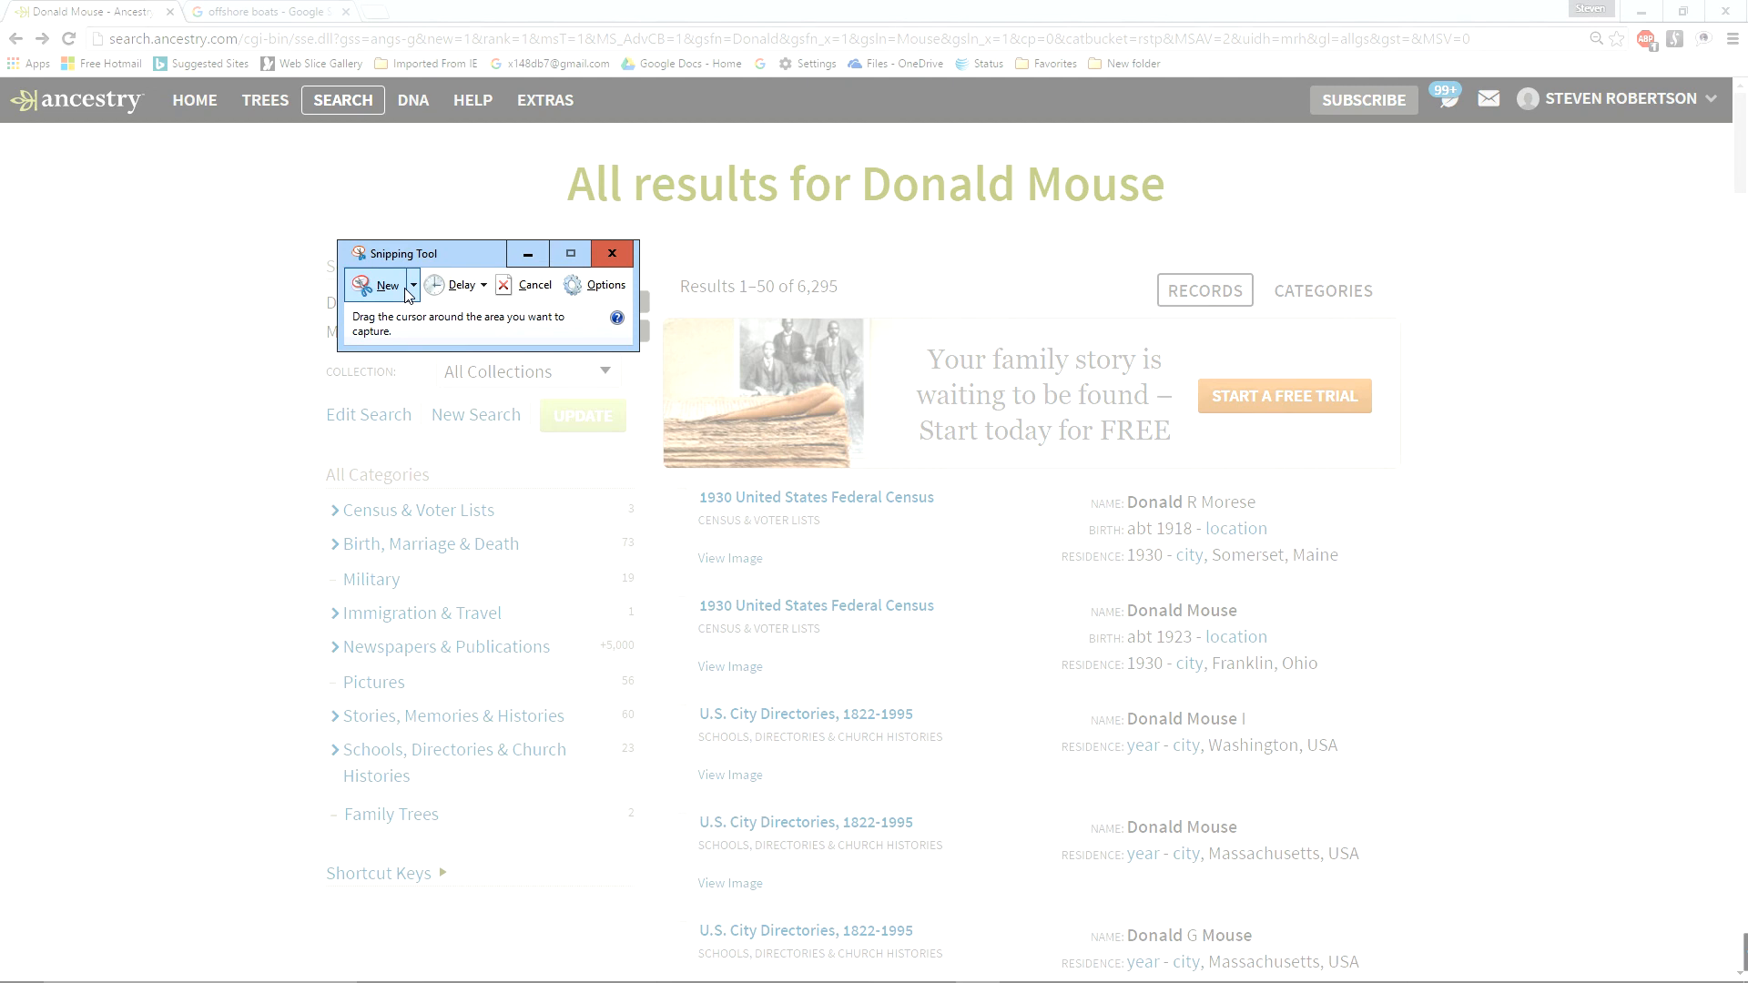
# Cancel the pending snip and start a delayed capture instead.
pyautogui.click(475, 284)
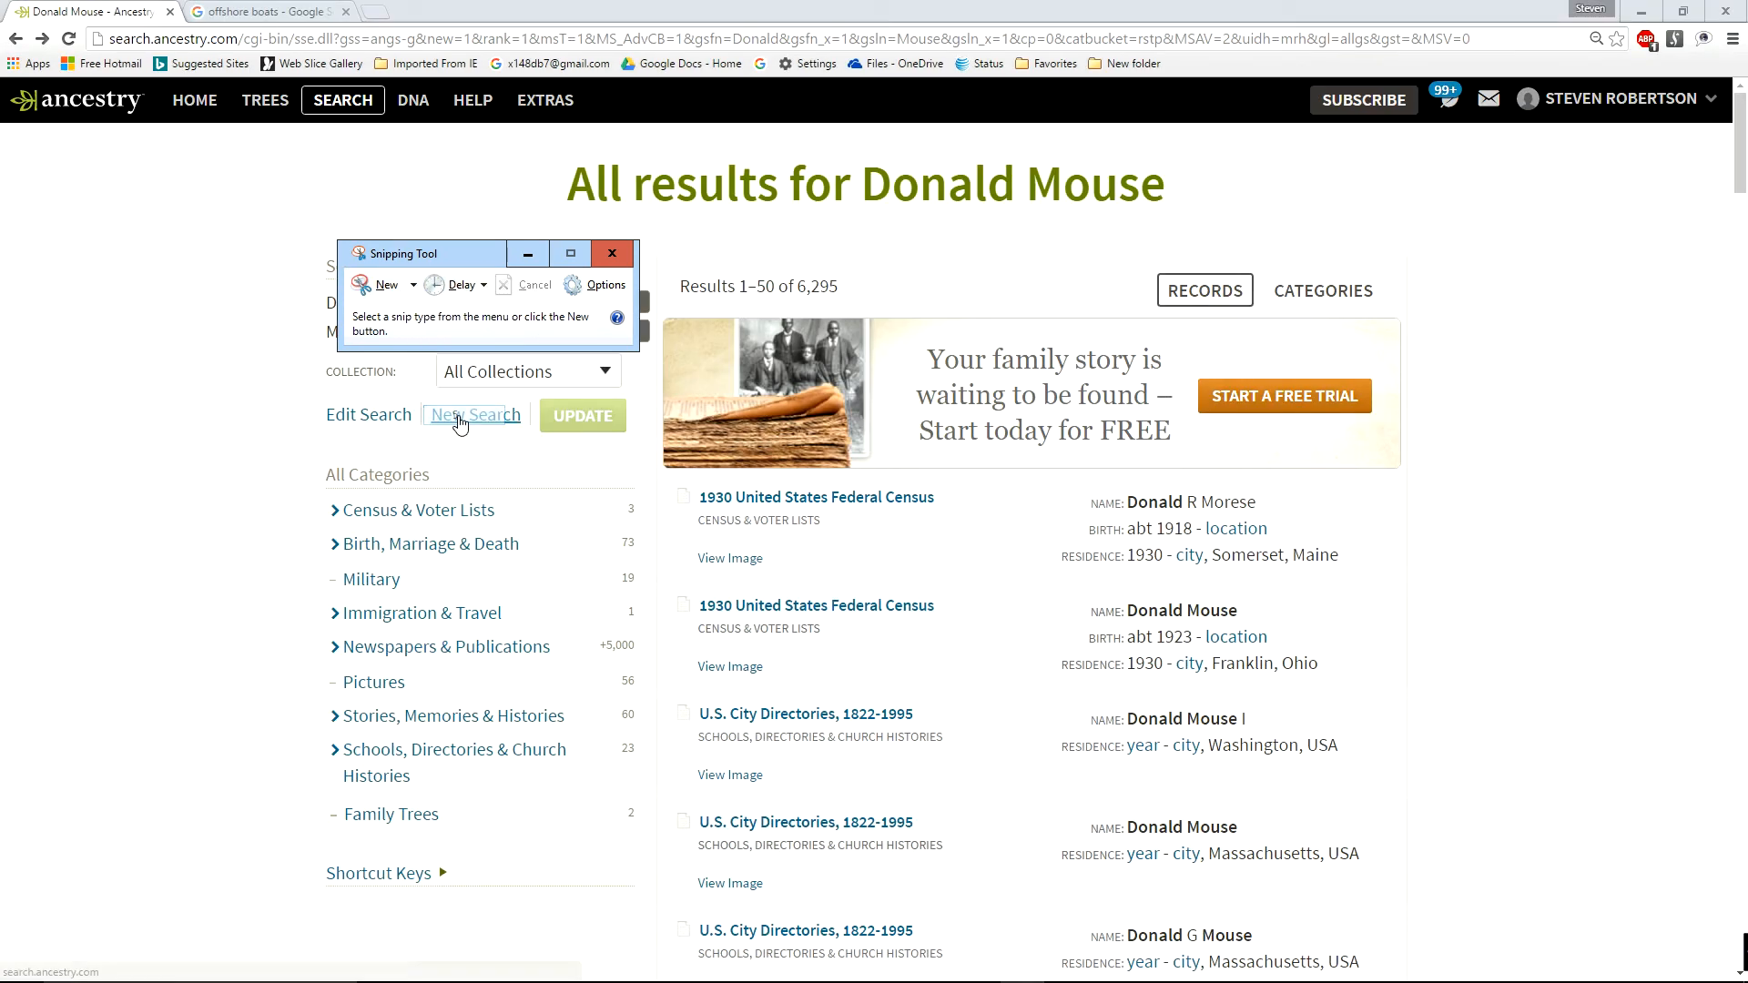
pyautogui.click(611, 253)
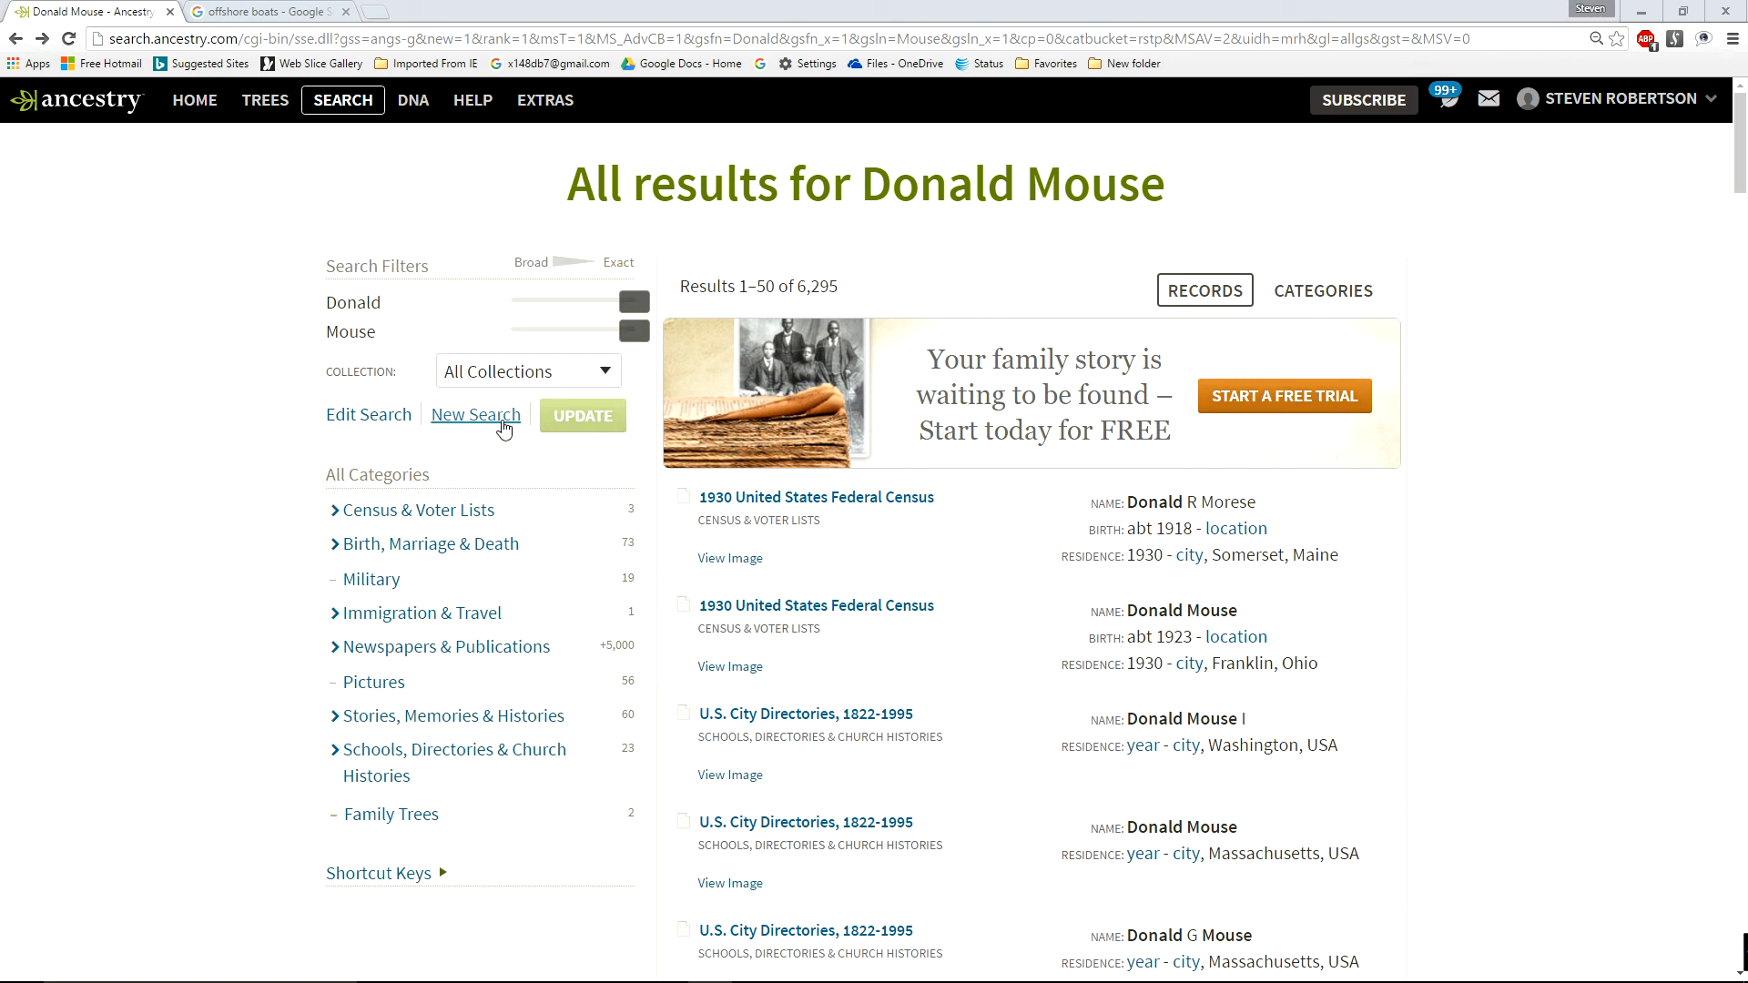
pyautogui.moveTo(818, 606)
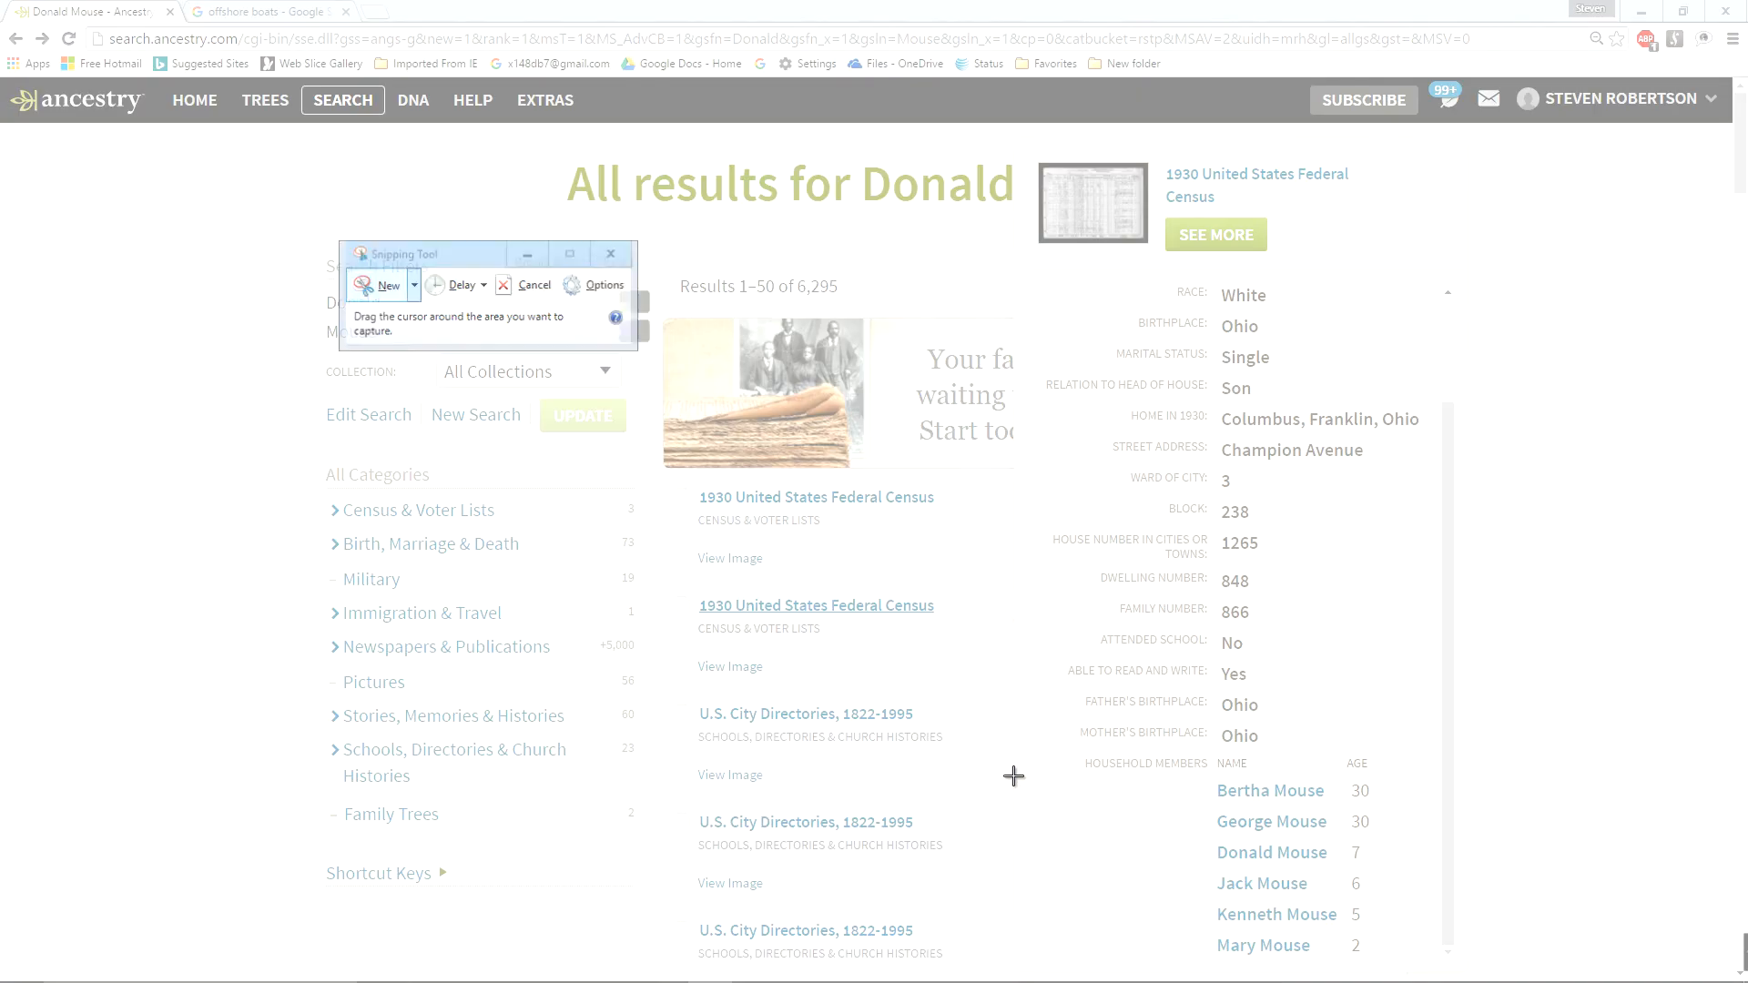
# Snip the Household Members list, then move the Snipping Tool window left.
pyautogui.moveTo(1012, 775); pyautogui.dragTo(1450, 968)
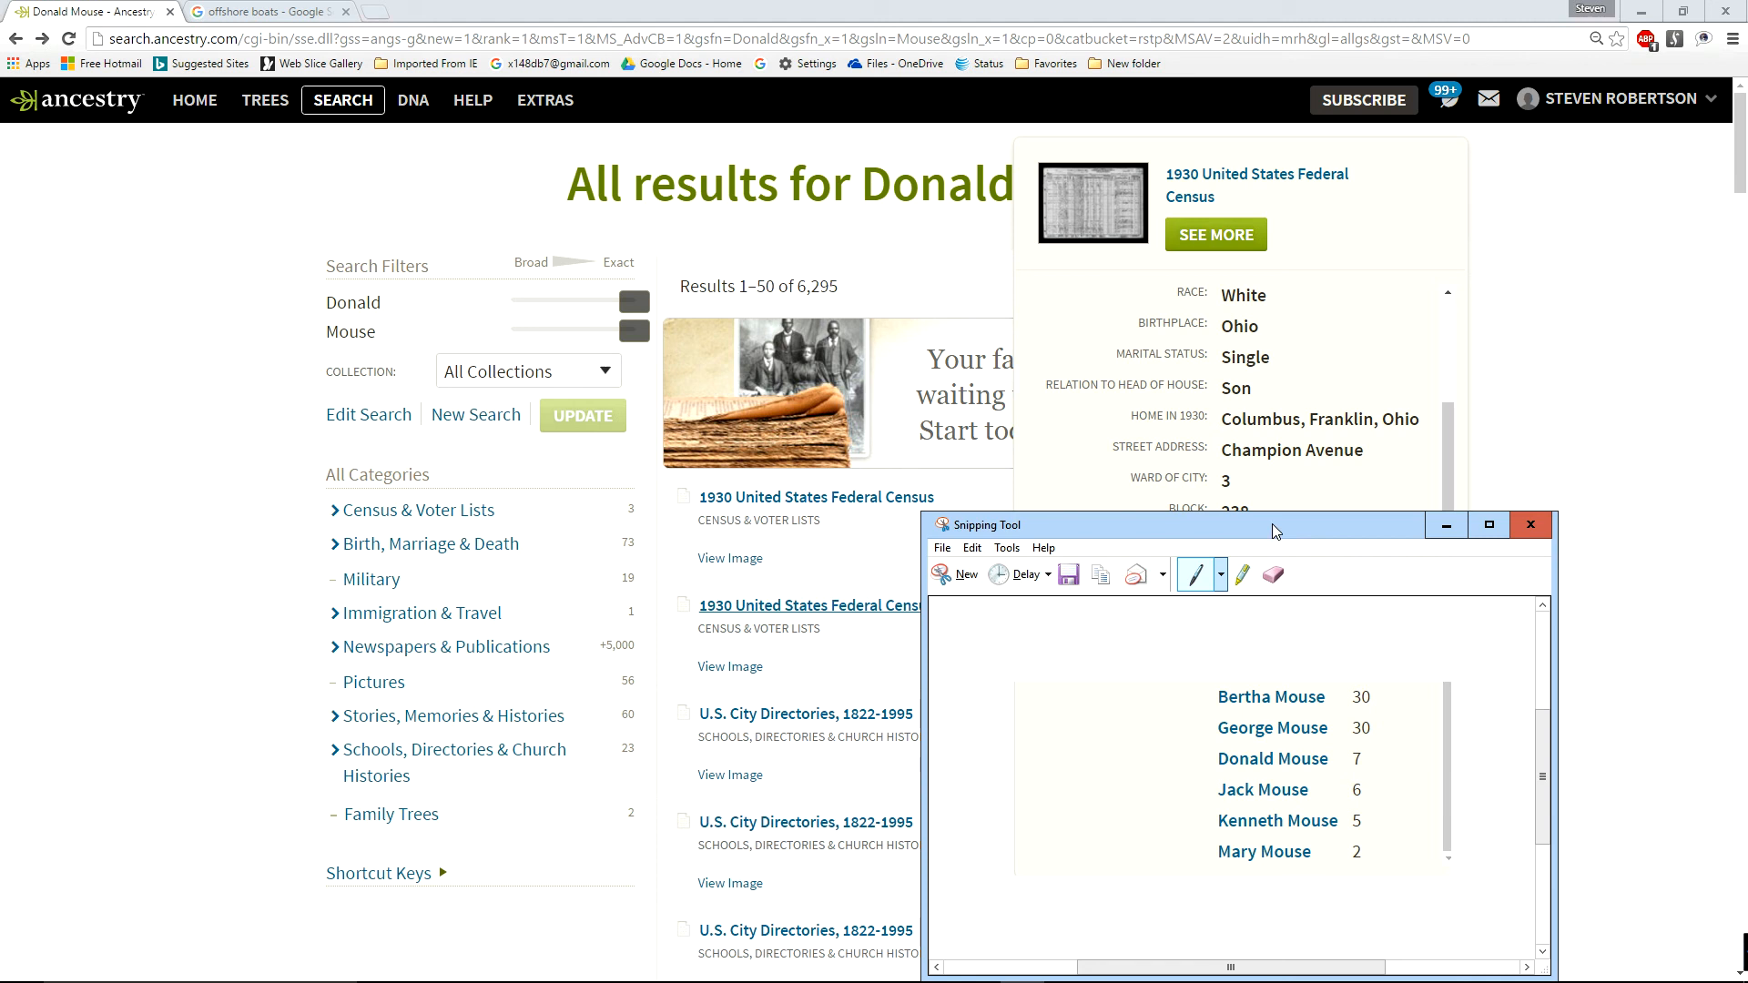
pyautogui.moveTo(1277, 524); pyautogui.dragTo(548, 322)
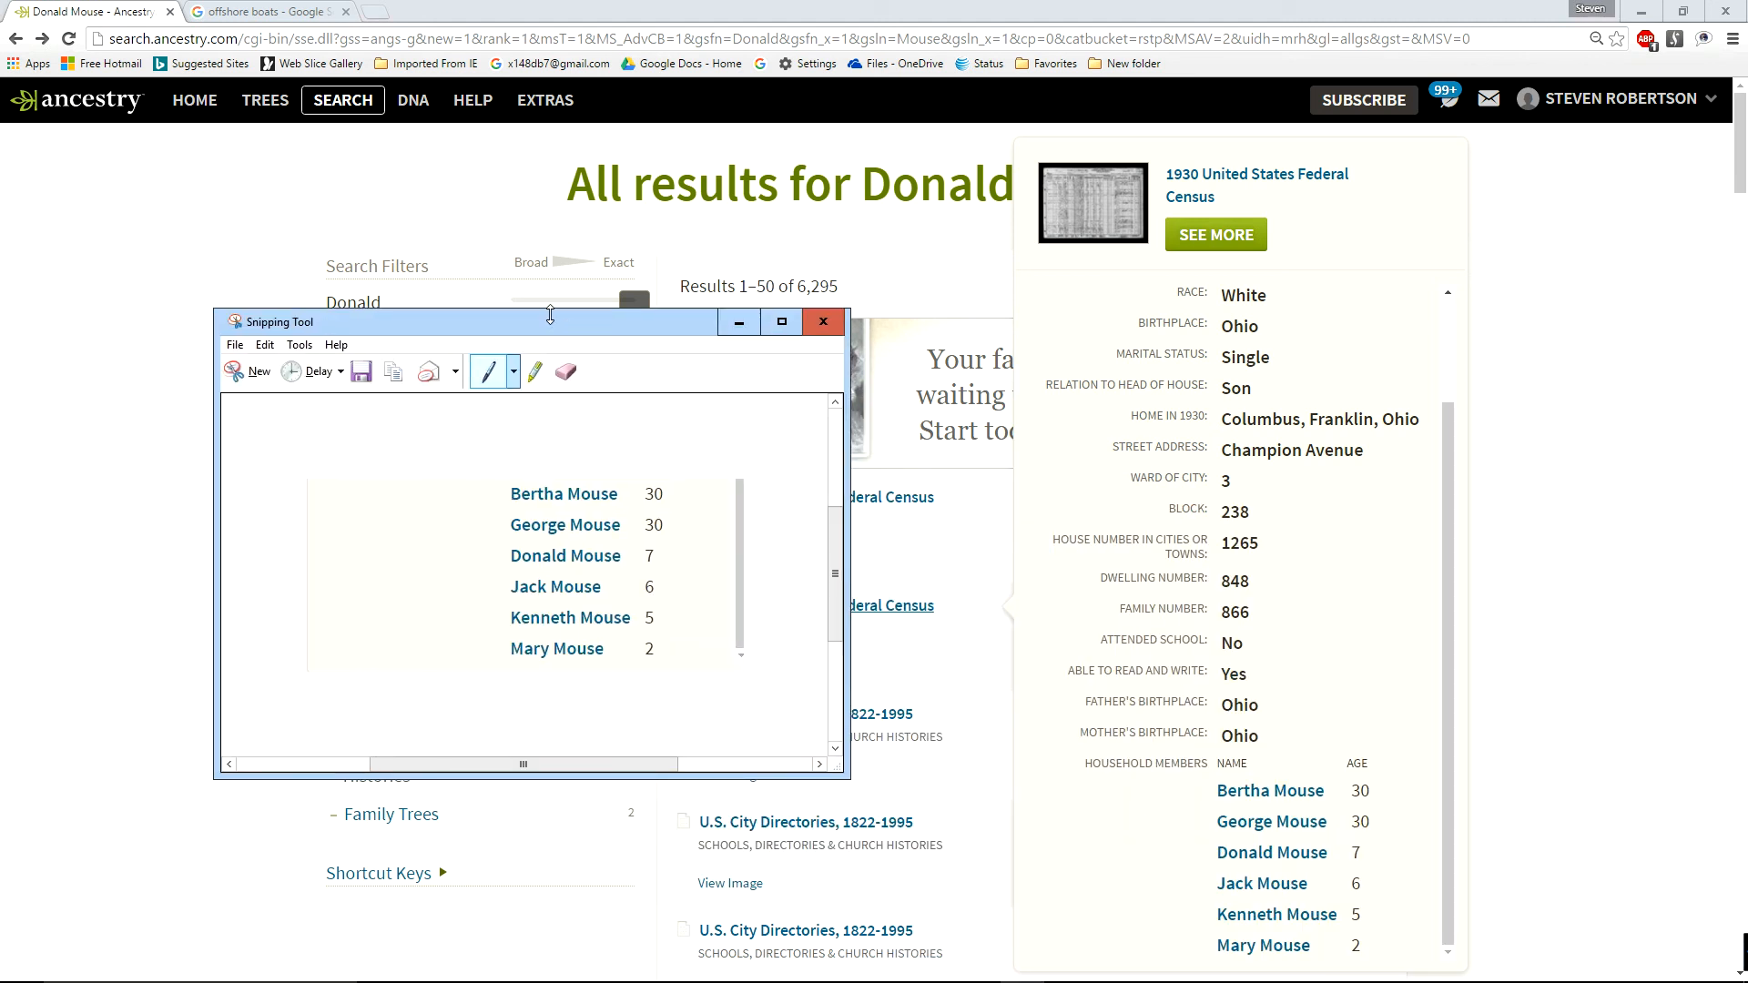